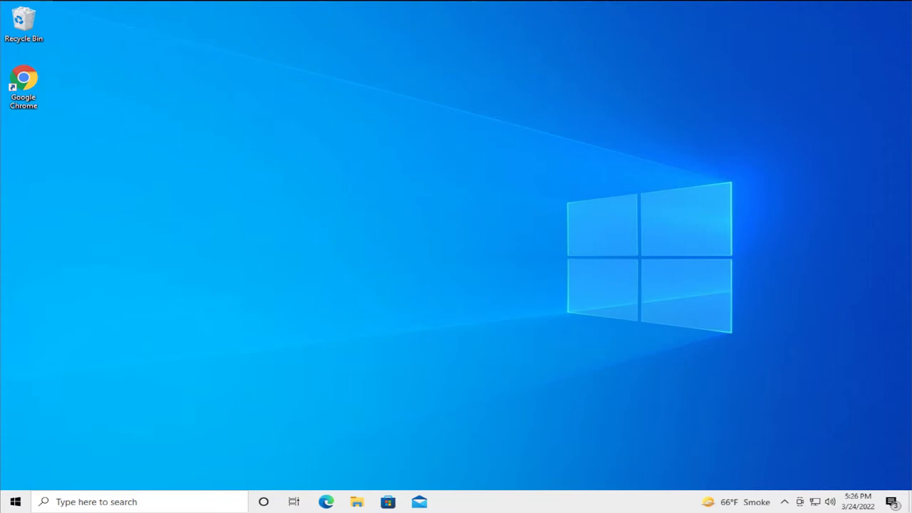
Open Device Manager from the Start right-click menu, then close it.
left_click(14, 502)
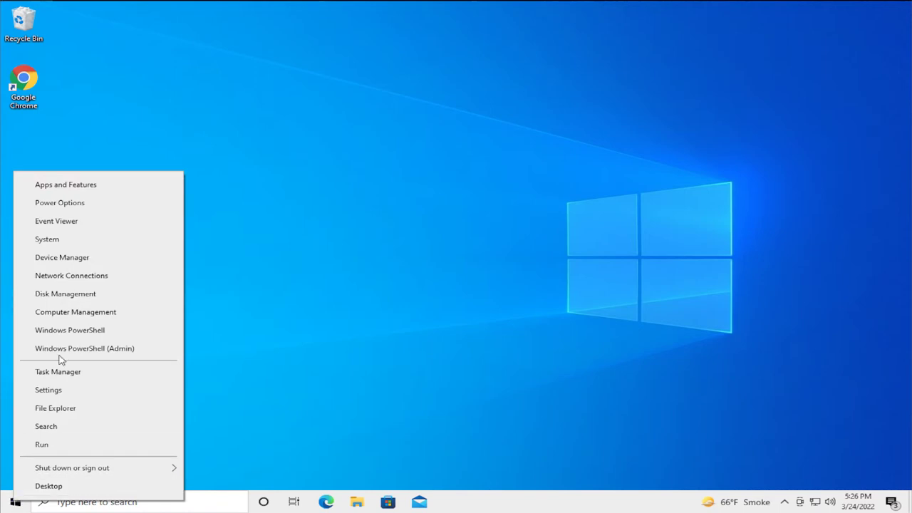
mouse_move(71, 267)
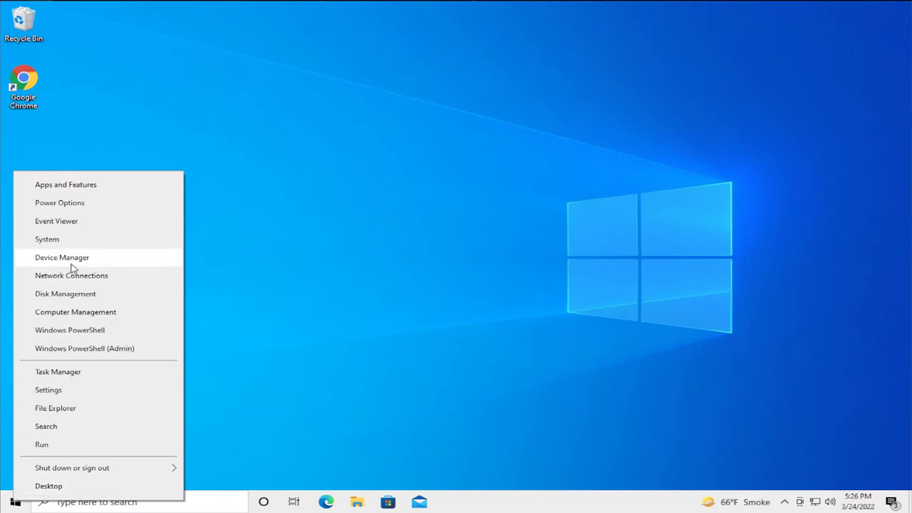
left_click(62, 257)
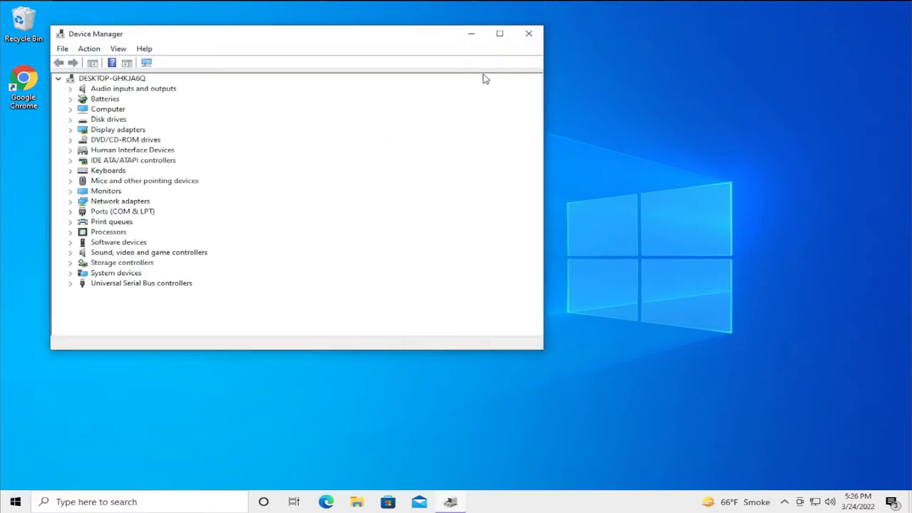
left_click(528, 34)
type("device")
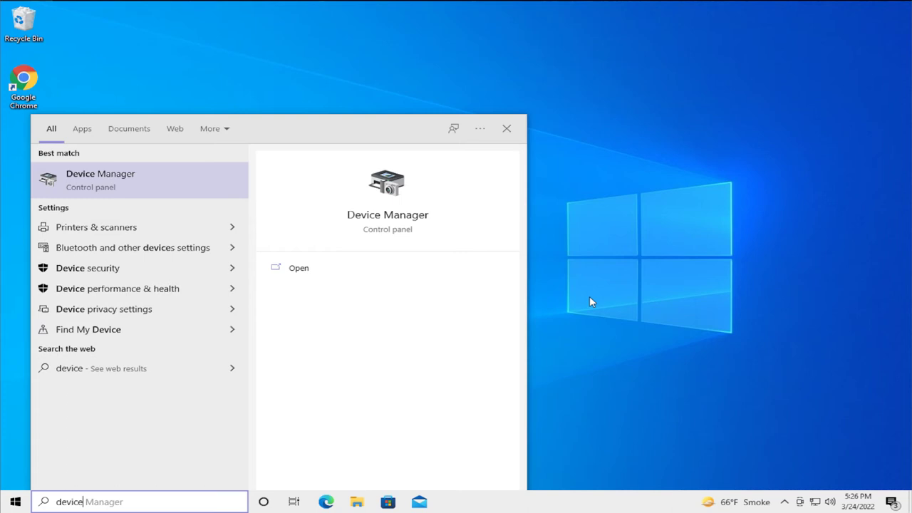
Reopen Device Manager, expand Display adapters and select VMware SVGA 3D.
left_click(100, 180)
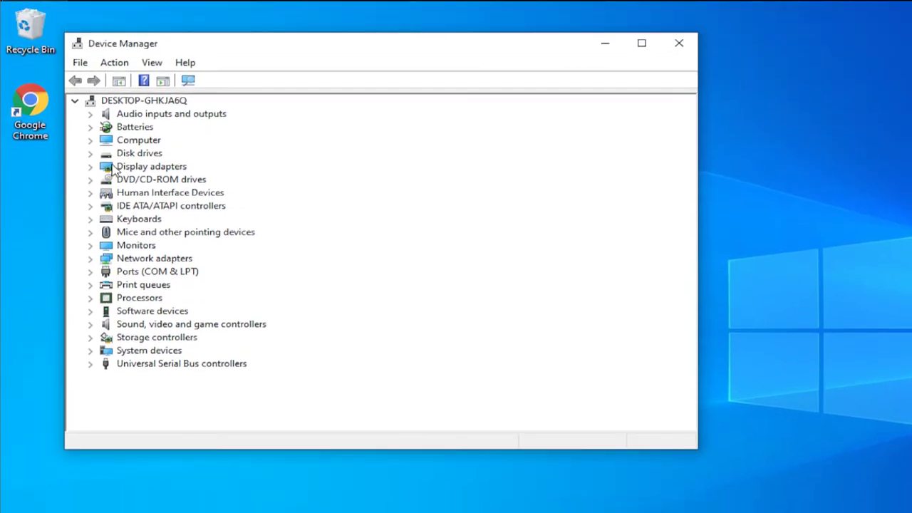
left_click(91, 166)
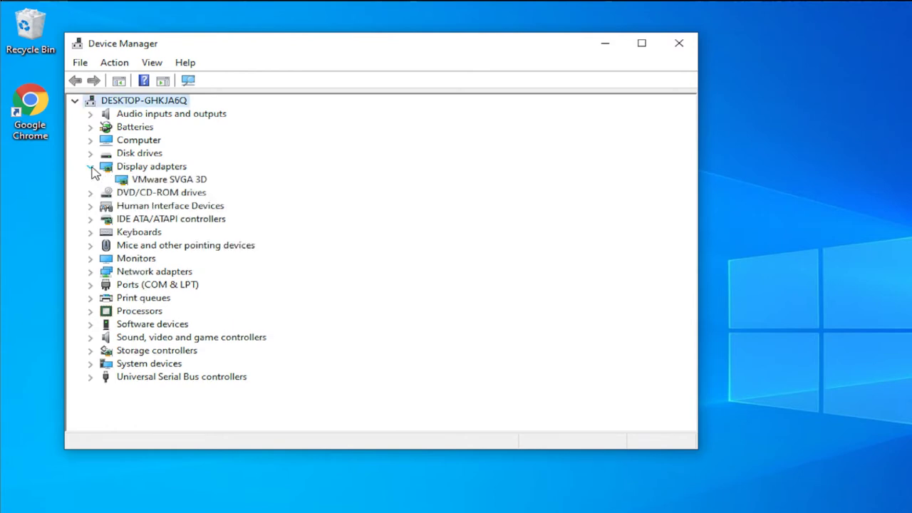
left_click(169, 179)
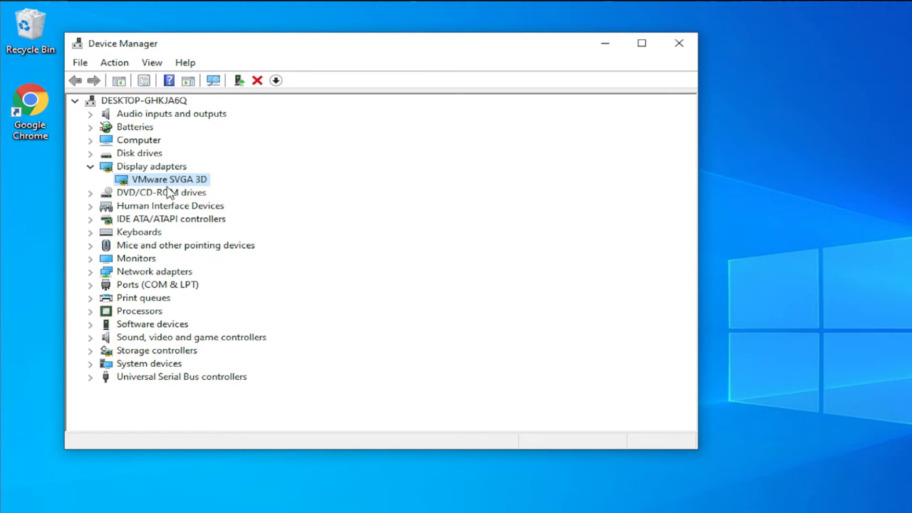
Launch Update driver from the VMware SVGA 3D adapter's context menu.
right_click(169, 179)
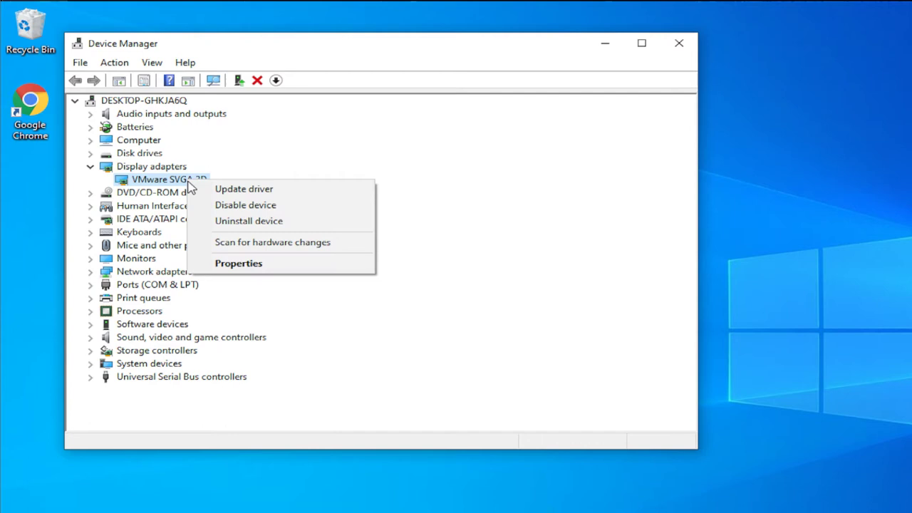
mouse_move(244, 189)
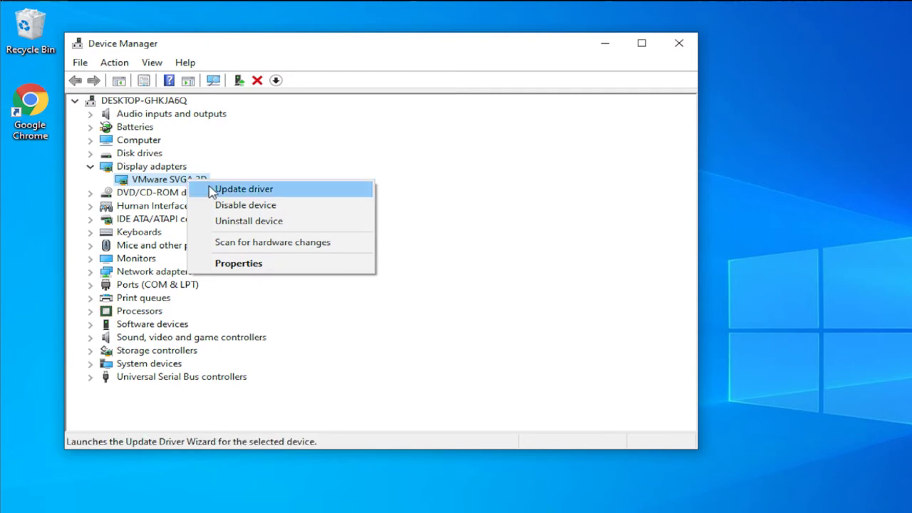
mouse_move(276, 193)
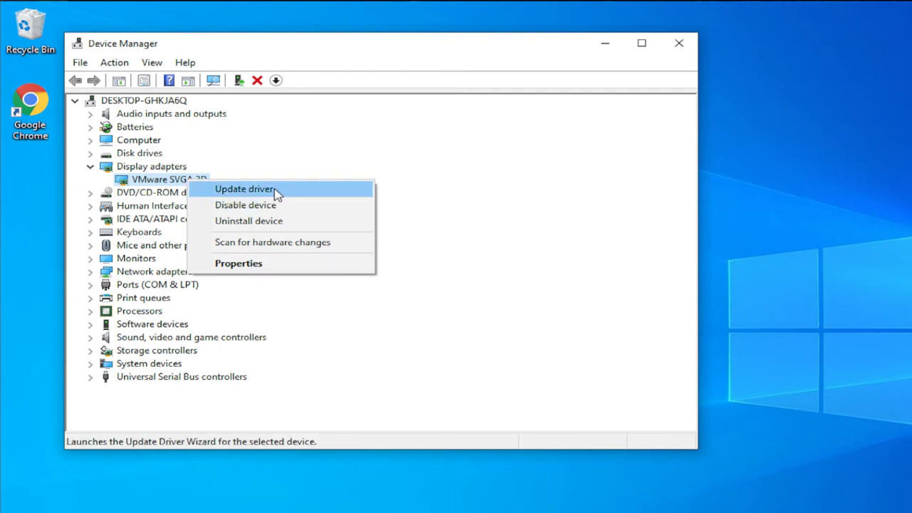
mouse_move(278, 193)
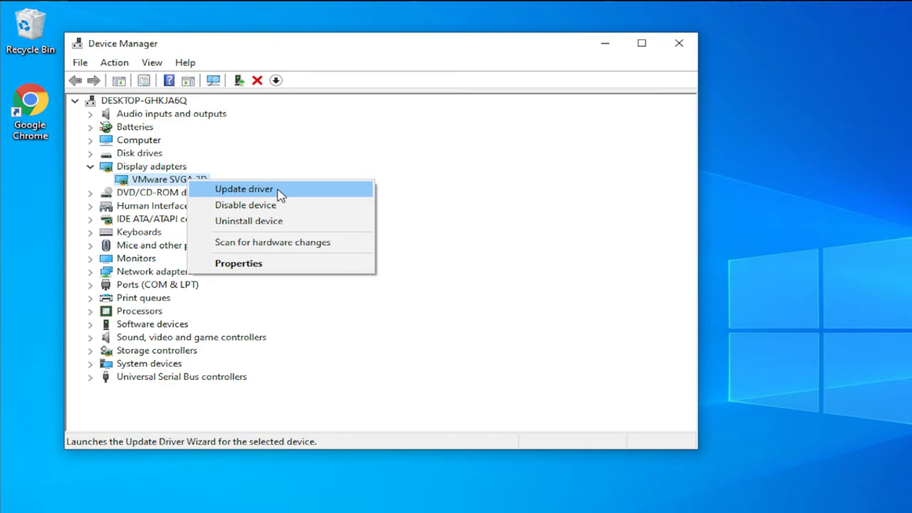
left_click(243, 189)
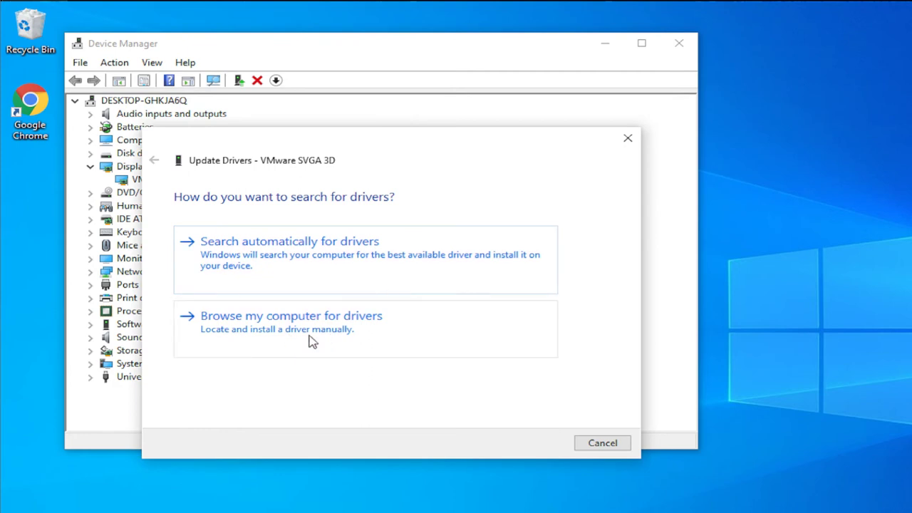
mouse_move(325, 324)
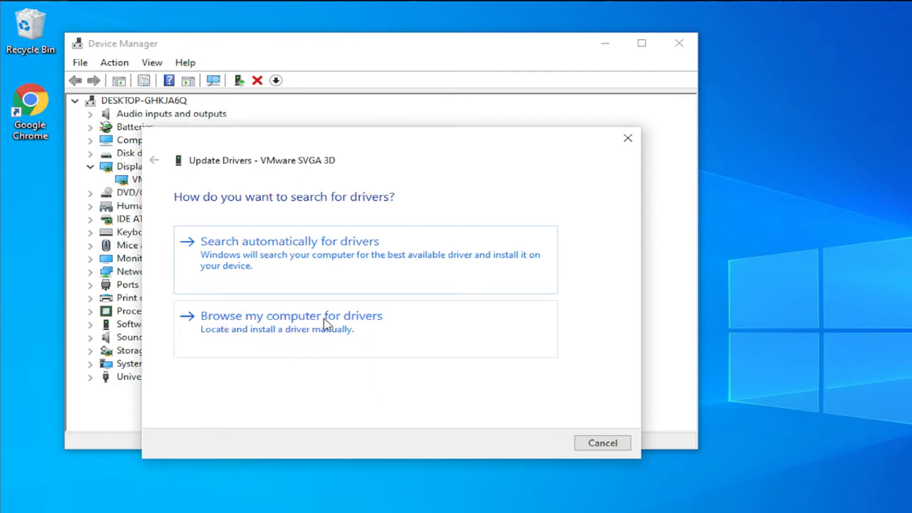
Browse manually, pick from drivers on this computer, and select VMware SVGA 3D.
left_click(291, 316)
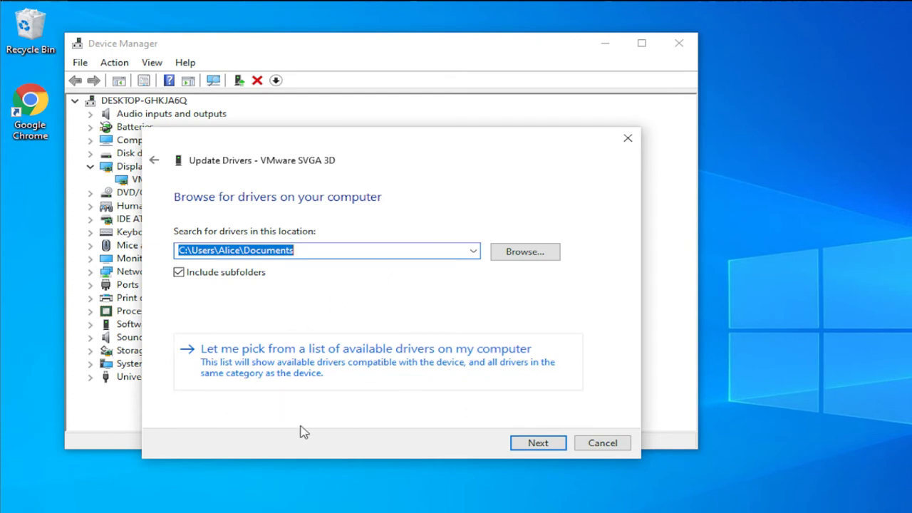
mouse_move(284, 358)
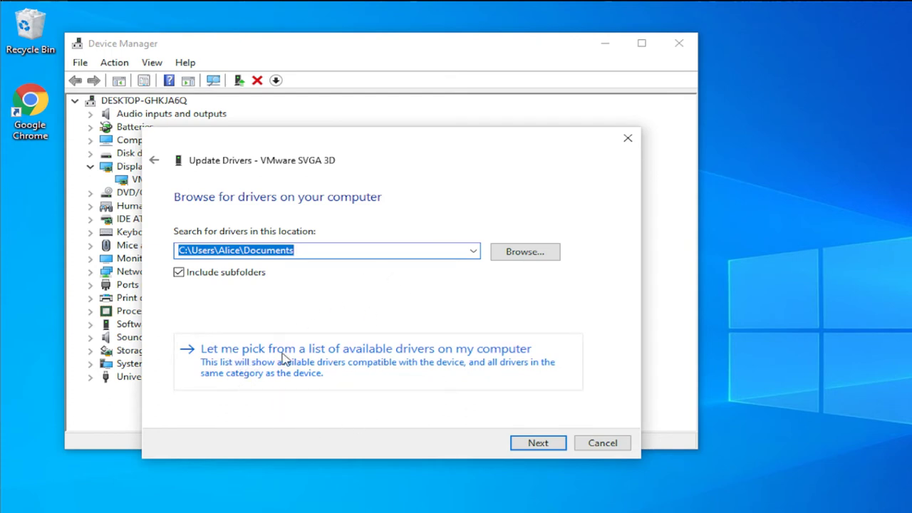
mouse_move(378, 369)
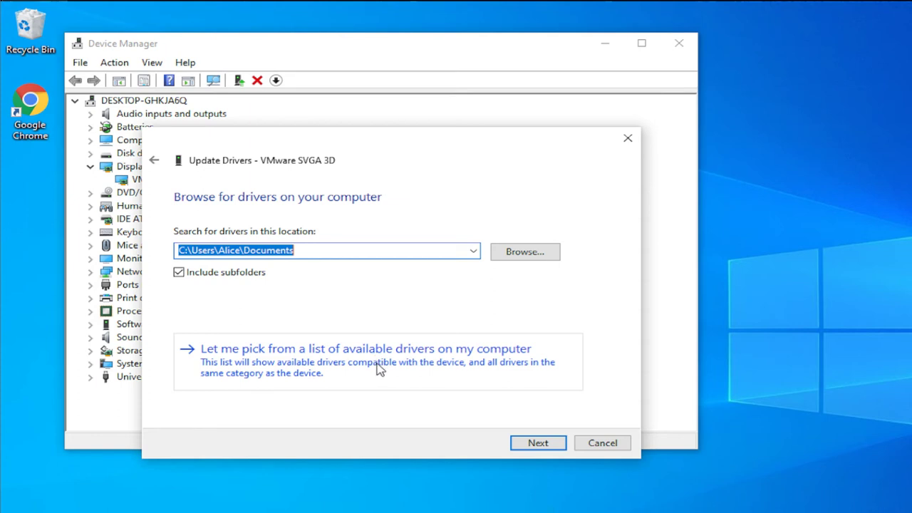
left_click(365, 349)
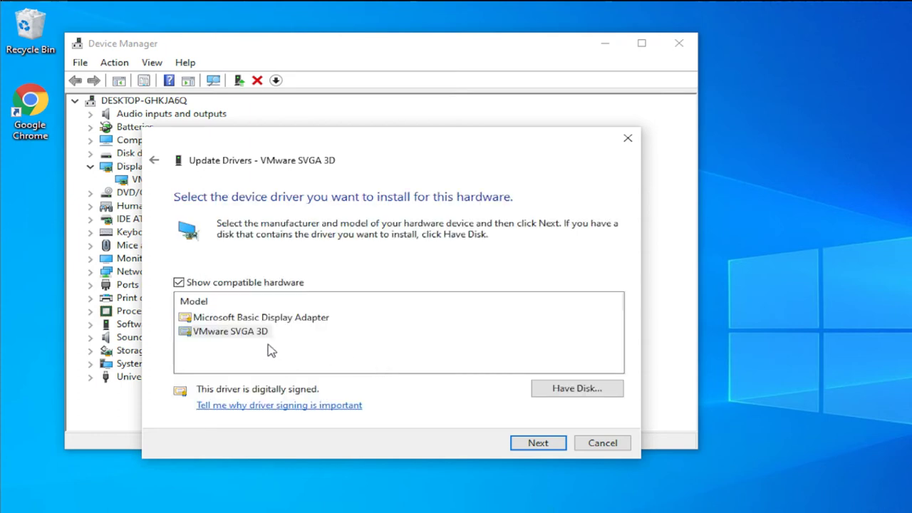
mouse_move(271, 340)
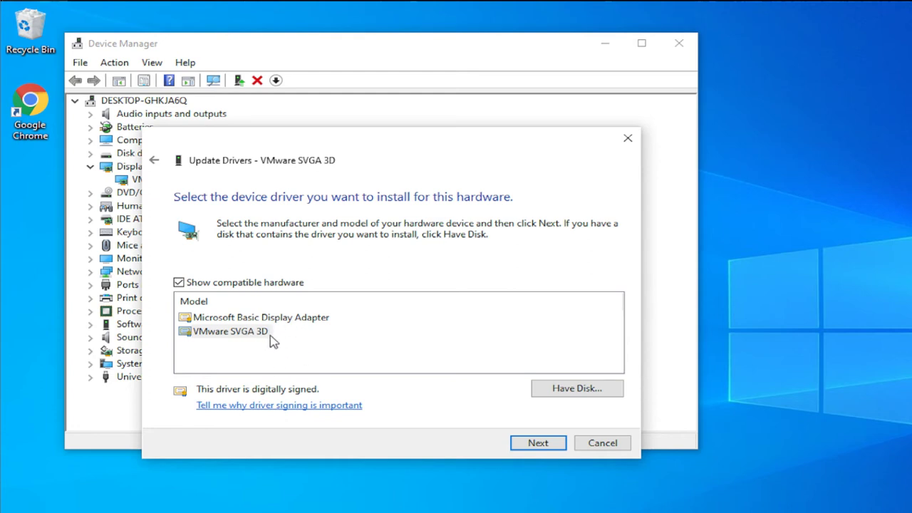
mouse_move(278, 346)
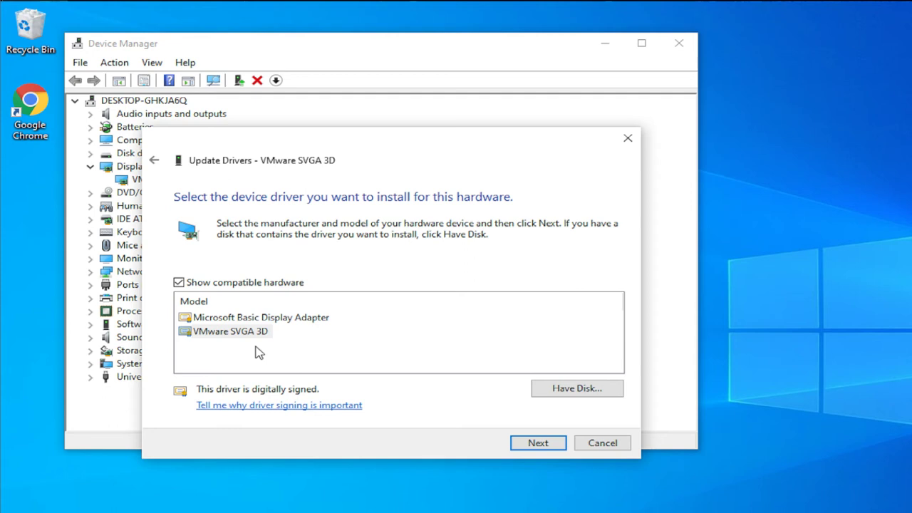
mouse_move(260, 375)
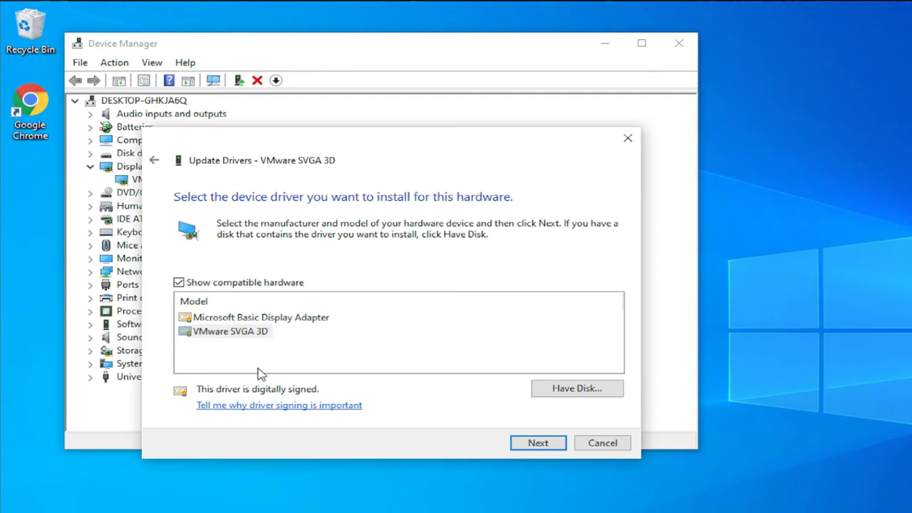
left_click(230, 330)
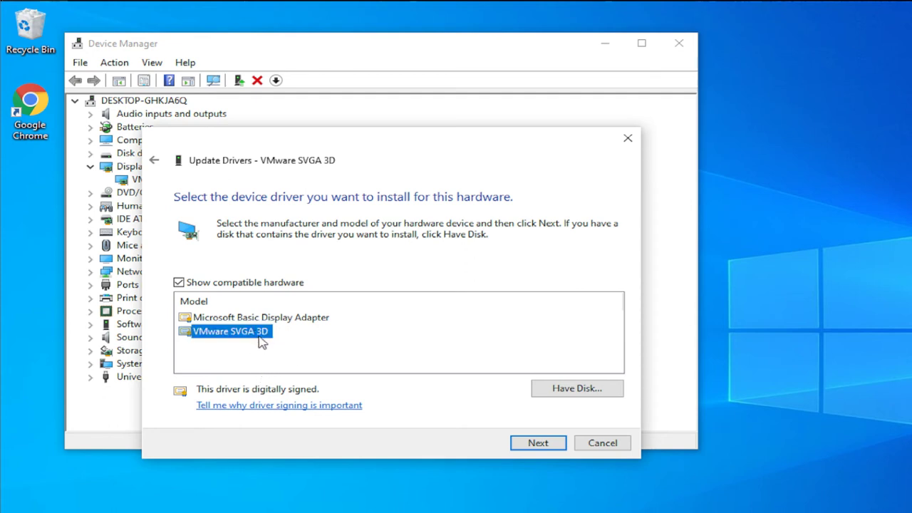
mouse_move(239, 344)
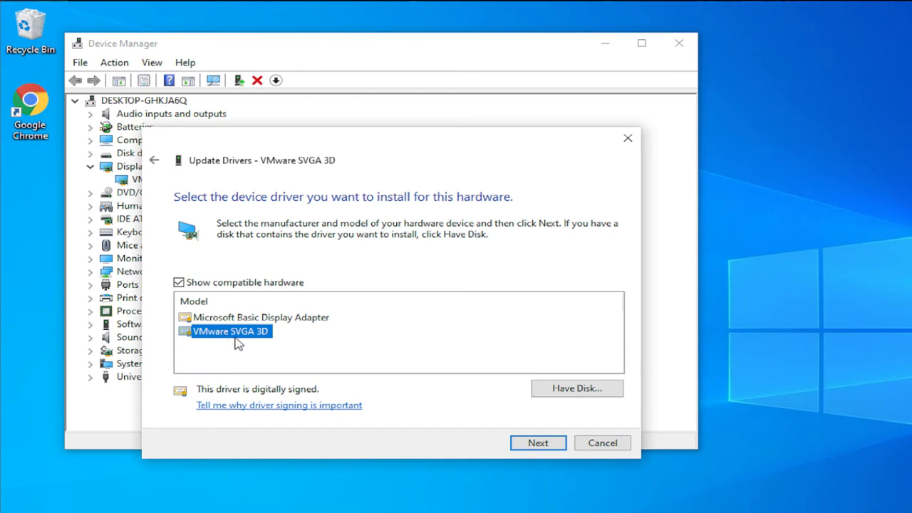
mouse_move(523, 439)
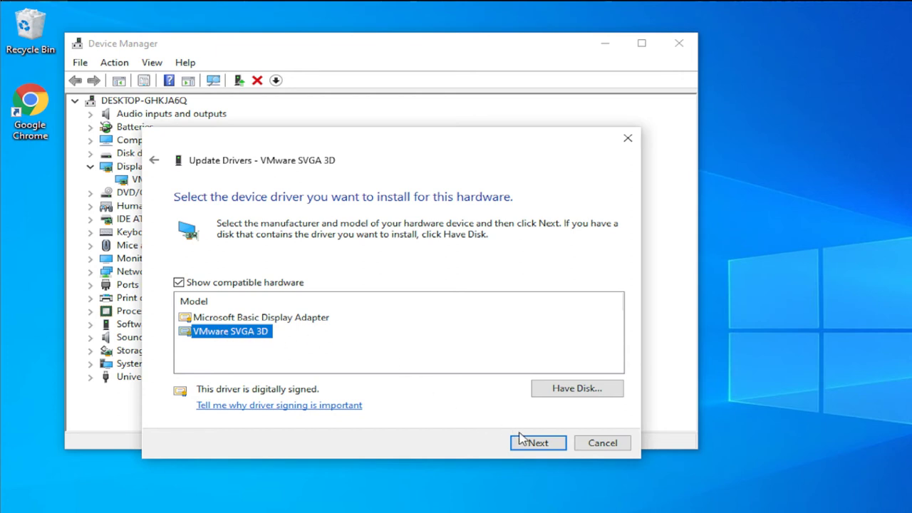
Install the VMware SVGA 3D driver, close the success page, and collapse Display adapters.
left_click(537, 442)
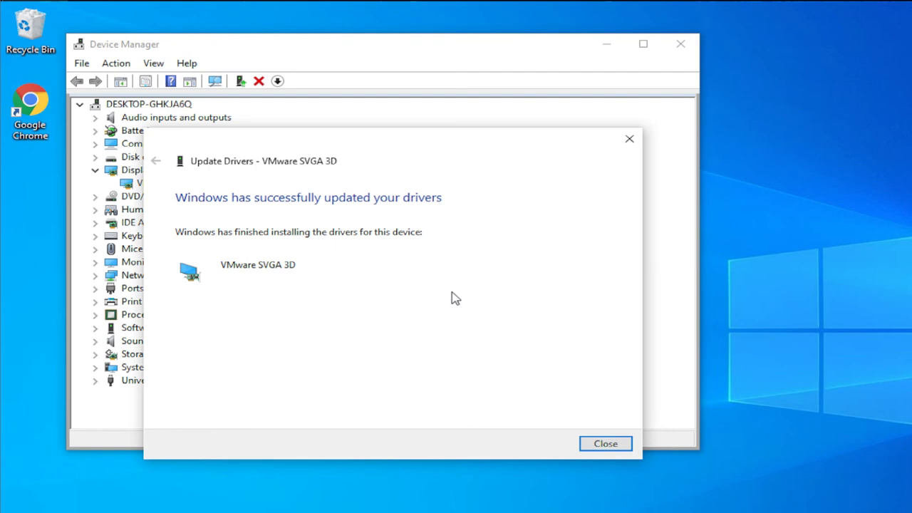
mouse_move(206, 225)
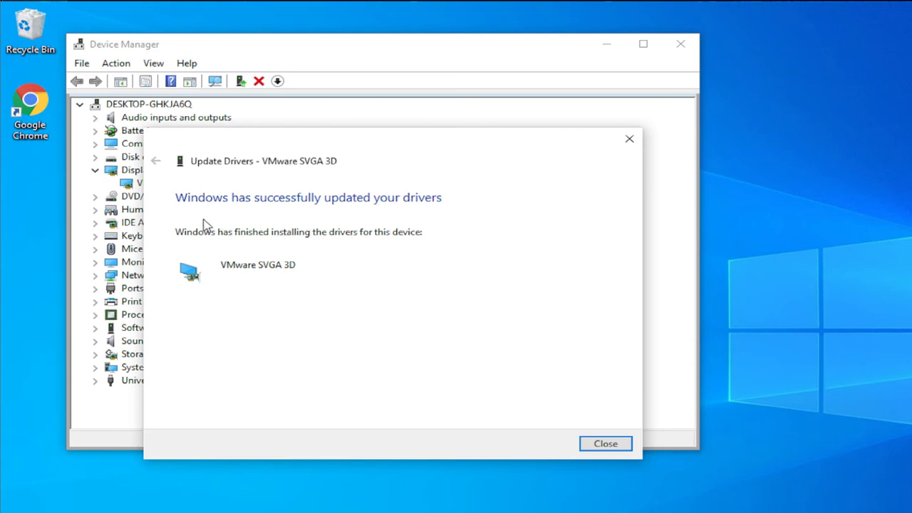
mouse_move(180, 214)
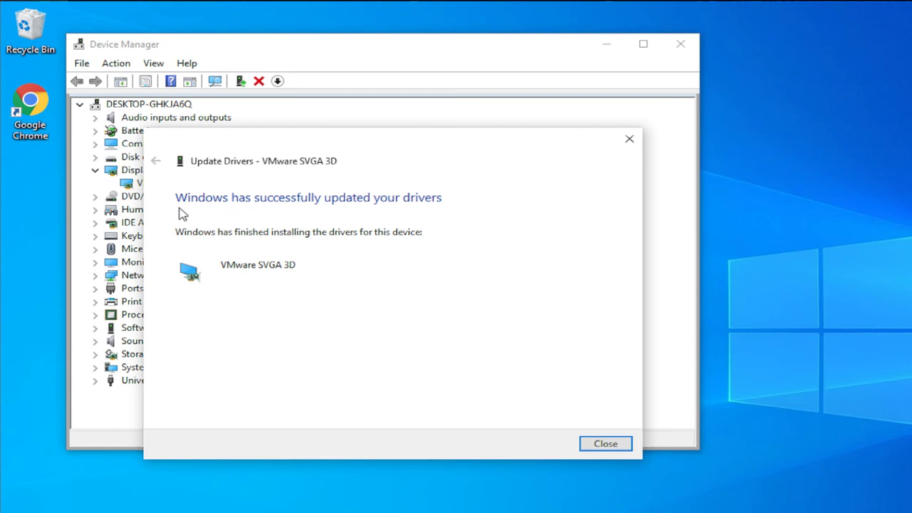
mouse_move(364, 210)
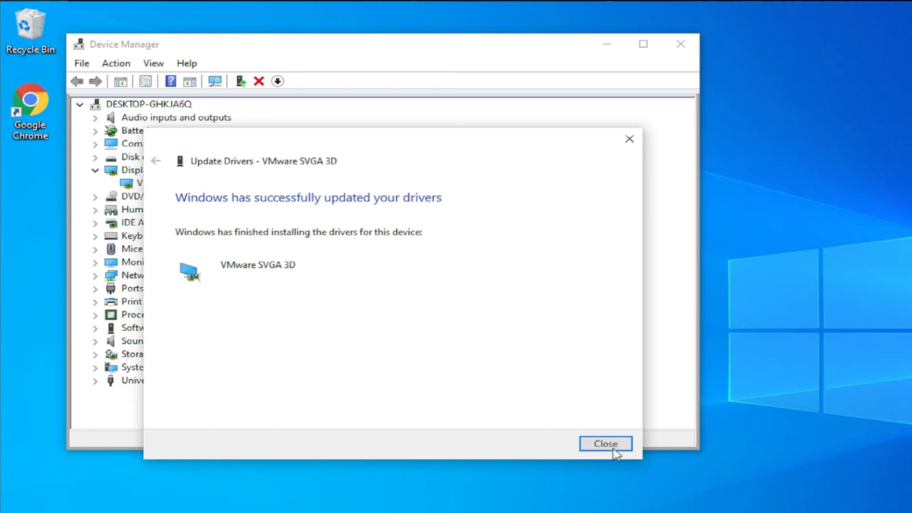
left_click(605, 443)
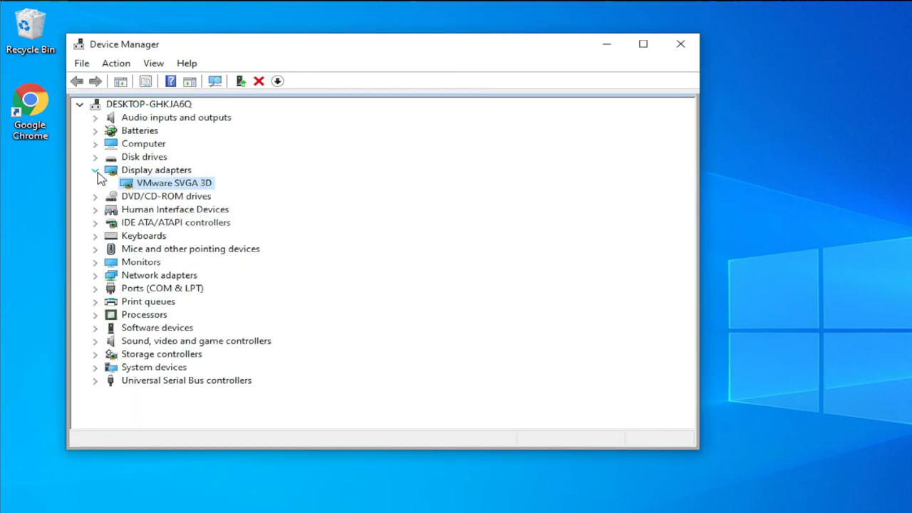
left_click(95, 170)
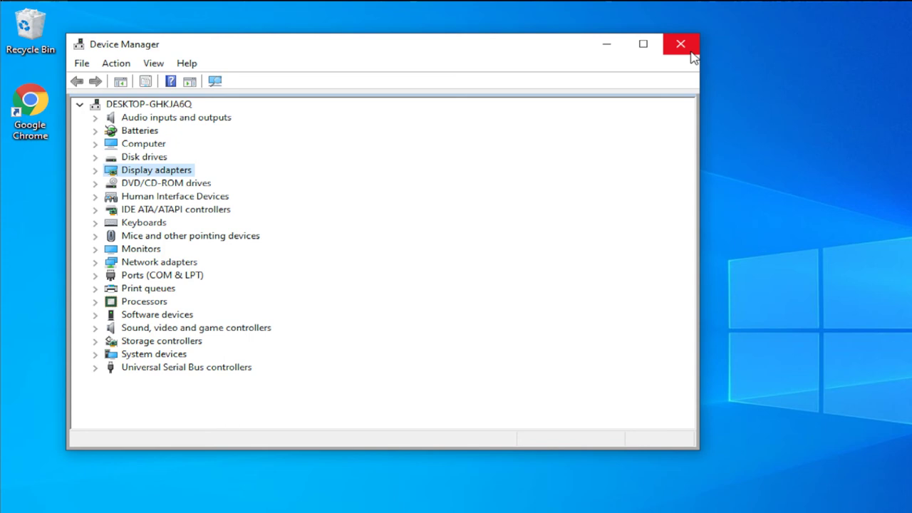
mouse_move(310, 174)
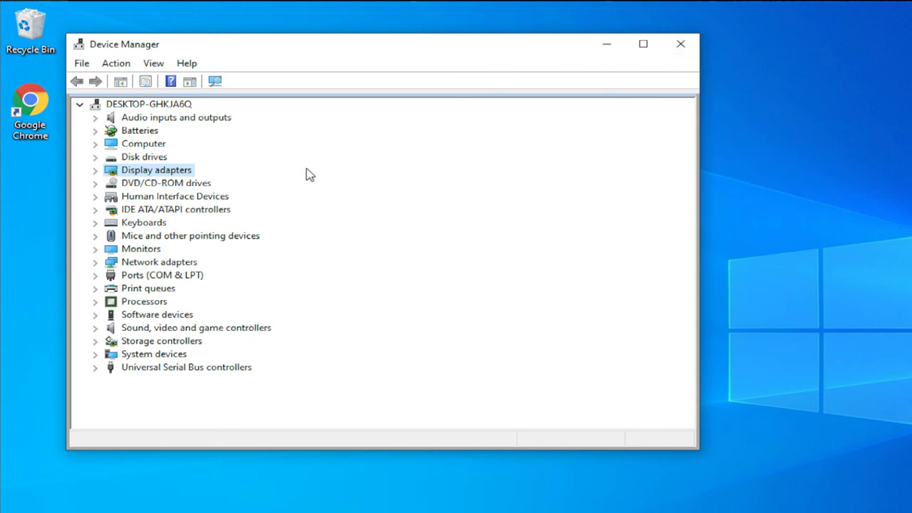
Close Device Manager and open the Start menu's power options to restart.
left_click(679, 43)
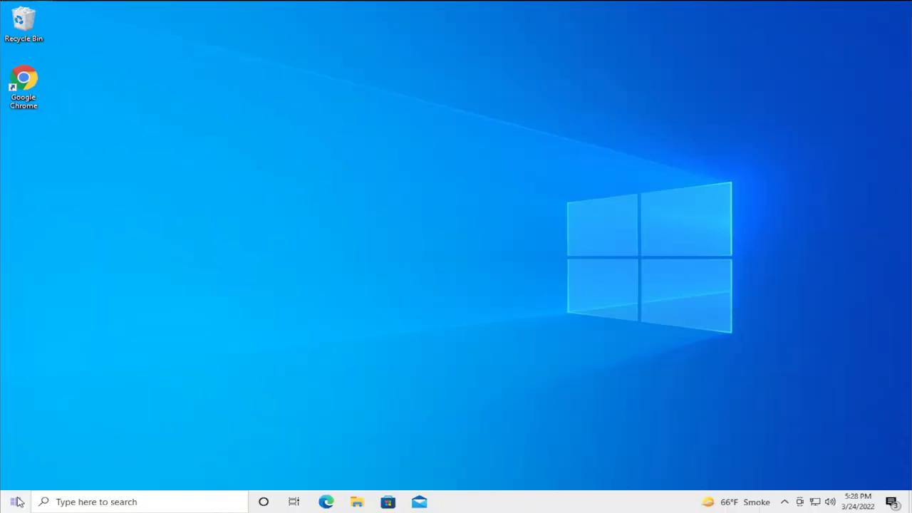
left_click(11, 502)
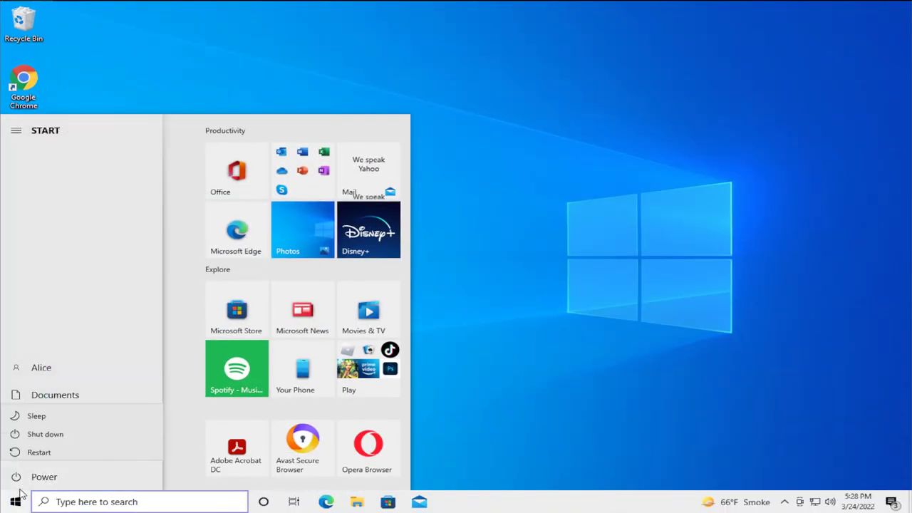
left_click(38, 452)
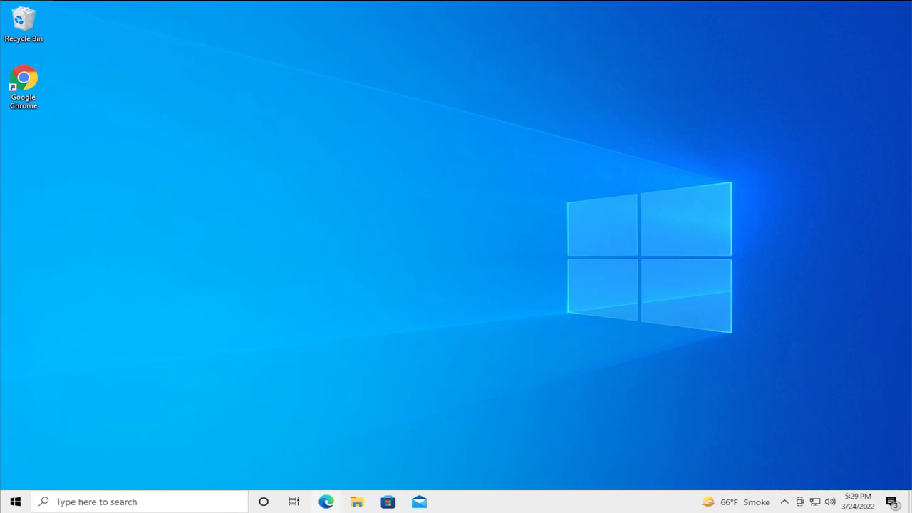
mouse_move(327, 502)
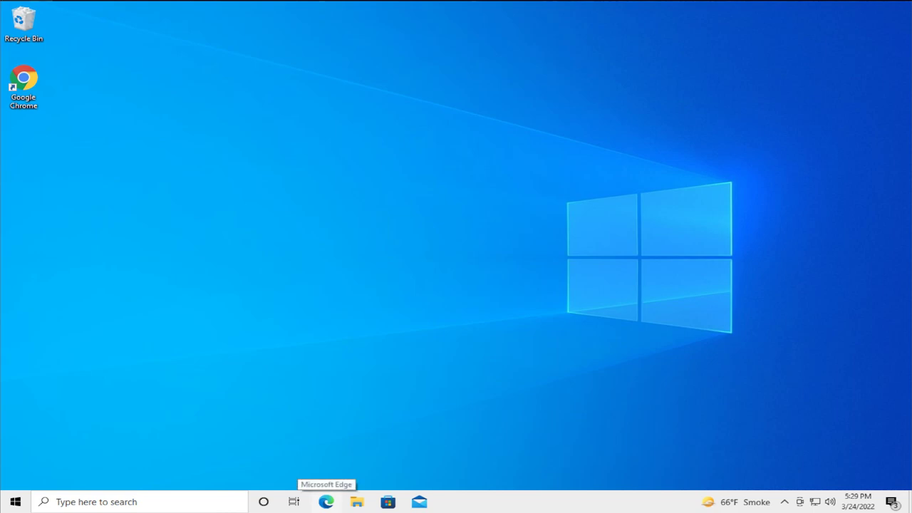